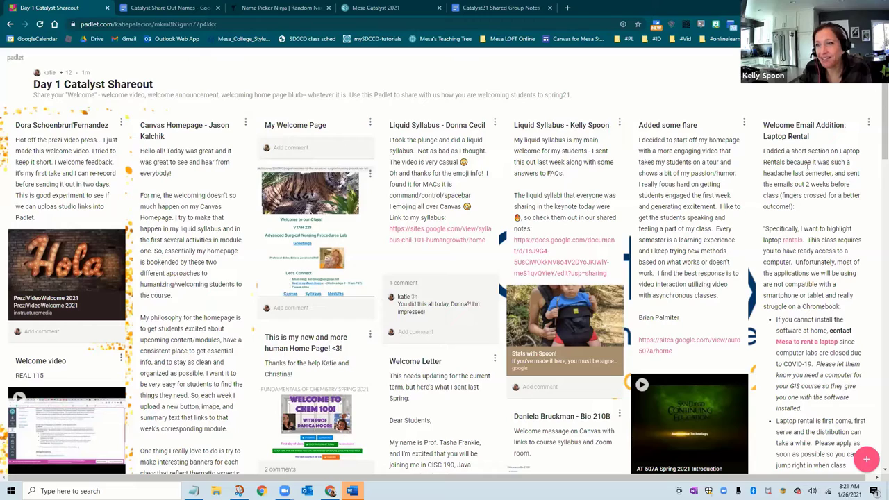
Step: Pull up the Catalyst Share Out Names Day 1 list, then switch to Name Picker Ninja
scroll("down", 3)
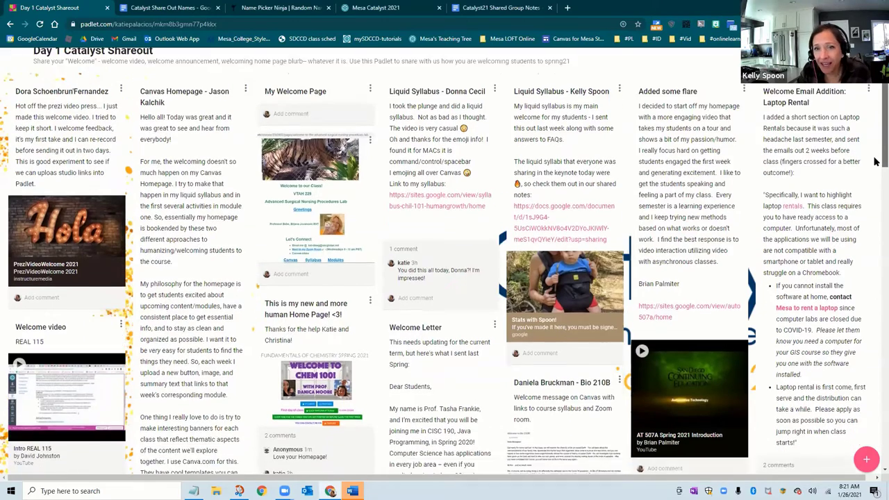
scroll("down", 3)
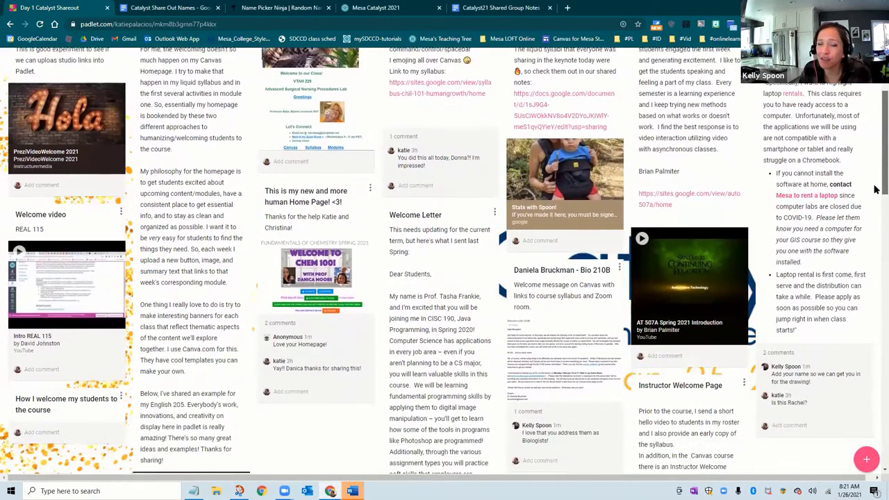
scroll("down", 3)
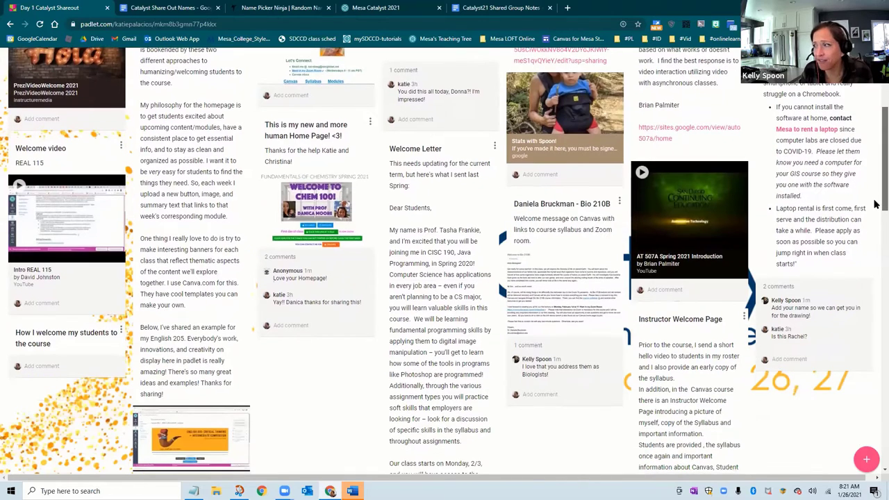
scroll("down", 3)
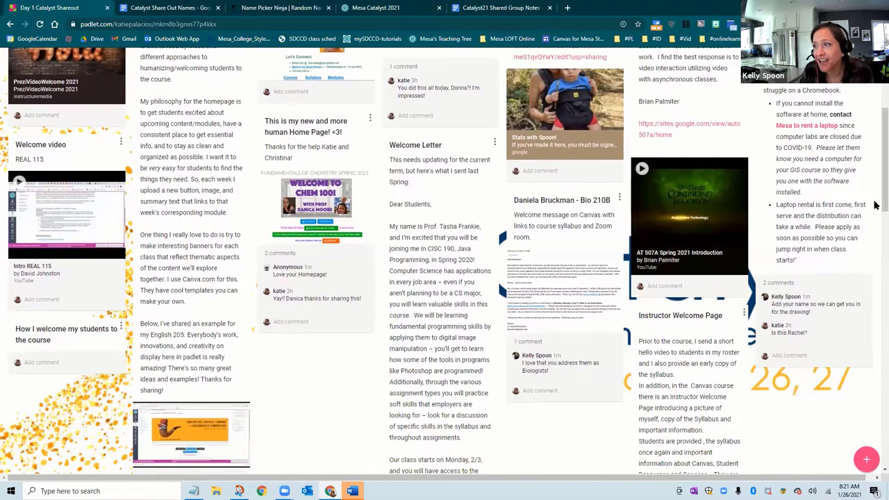
scroll("down", 3)
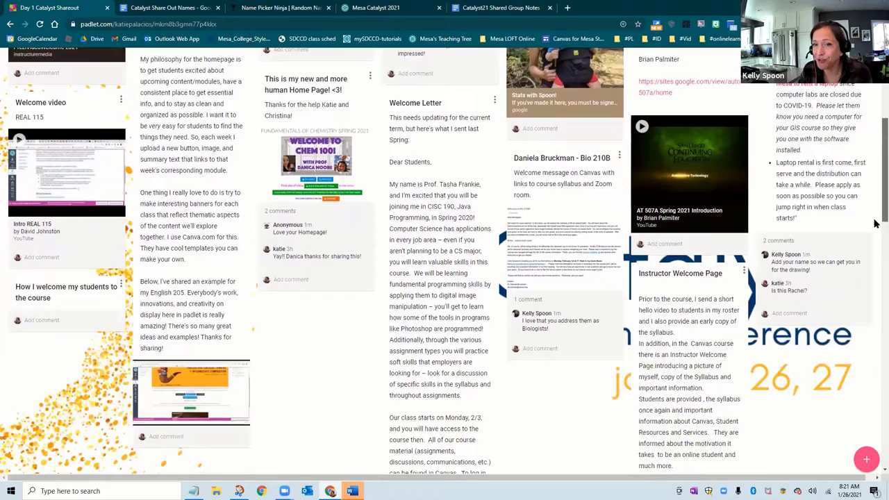
scroll("down", 3)
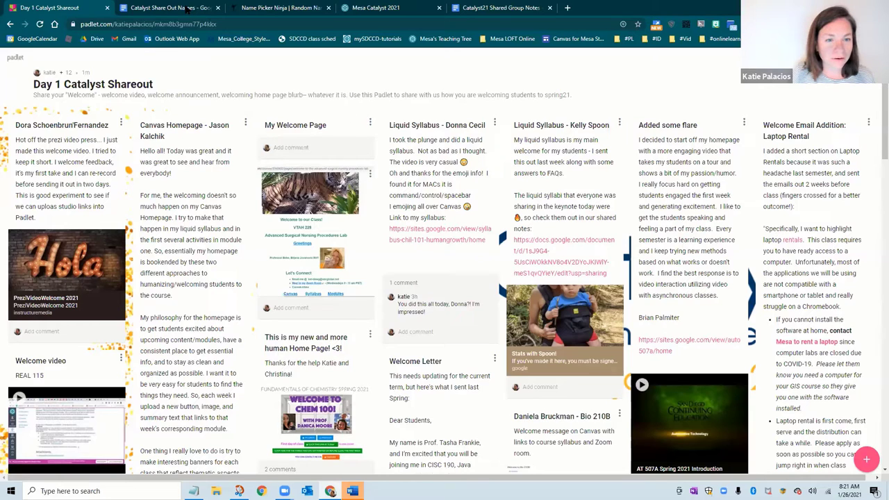
left_click(165, 8)
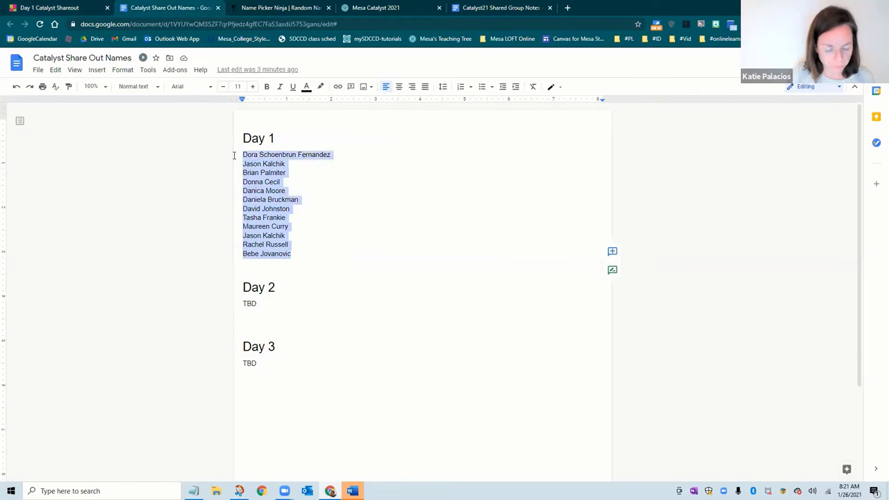
left_click(288, 7)
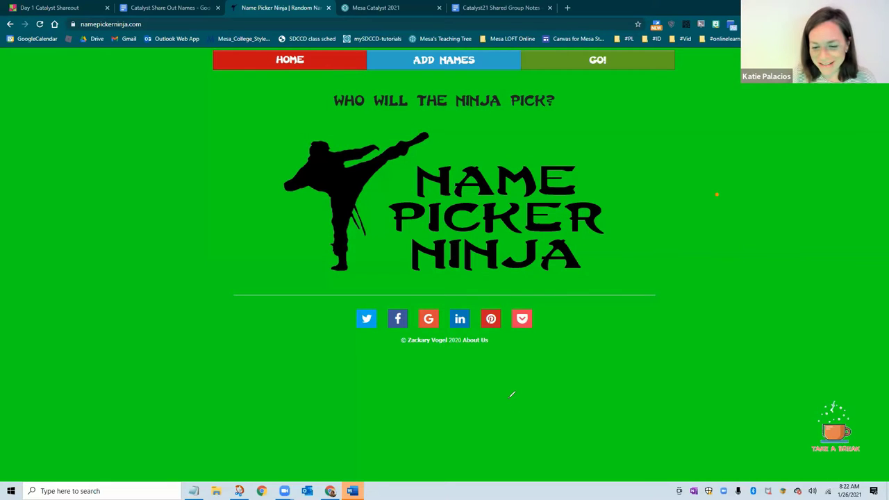
mouse_move(619, 145)
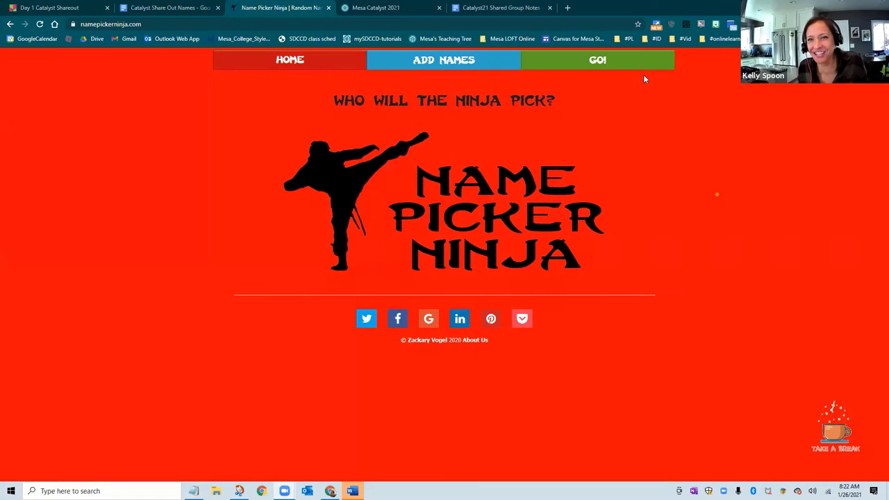
mouse_move(501, 256)
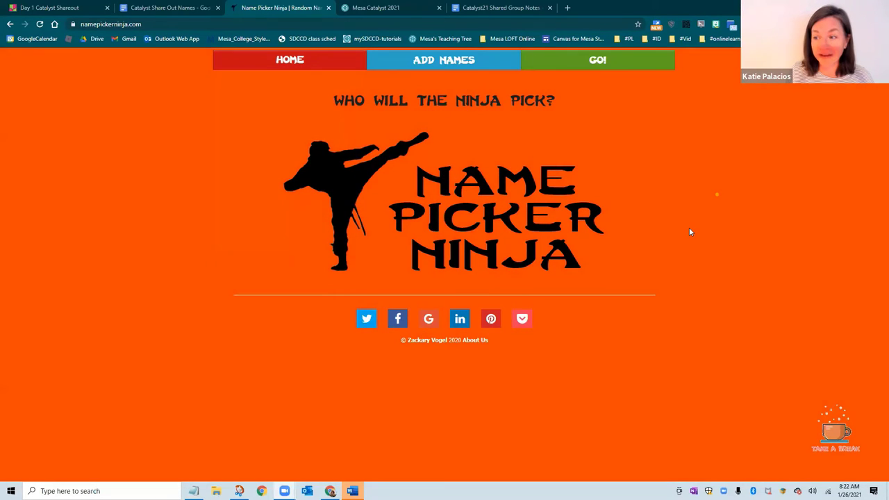
mouse_move(615, 222)
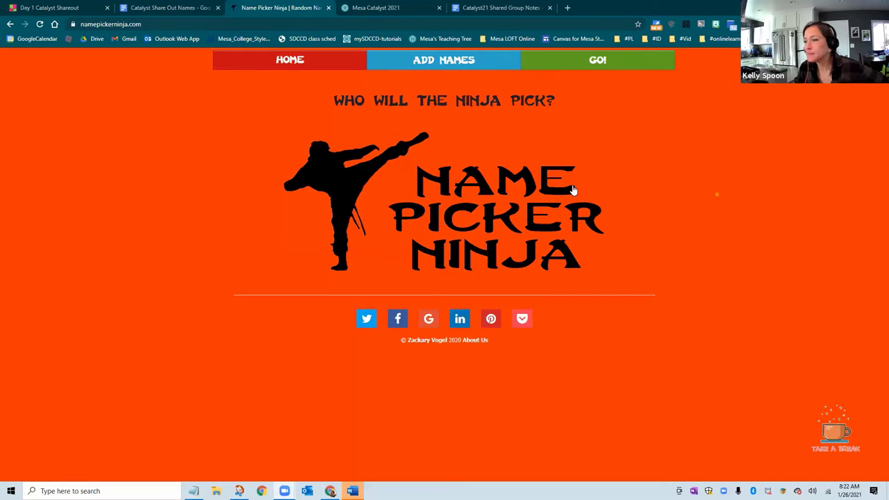
left_click(443, 59)
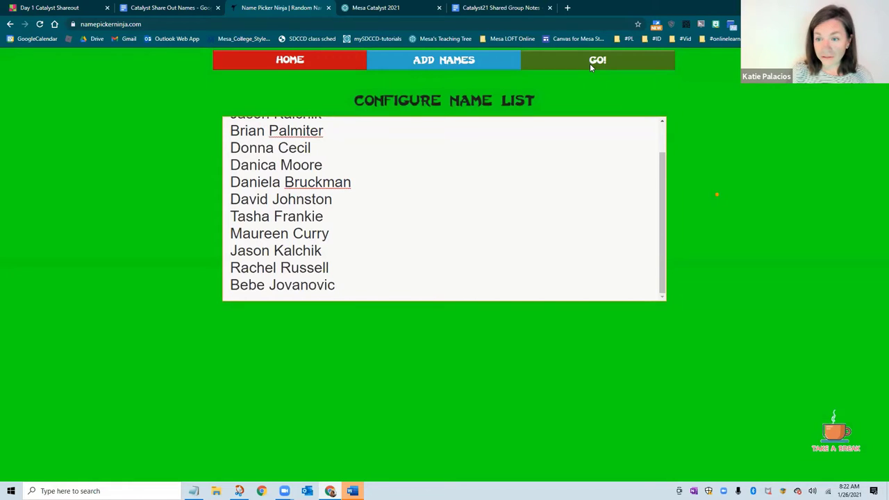
Step: Shuffle the Day 1 names with Name Picker Ninja's GO! button
left_click(598, 60)
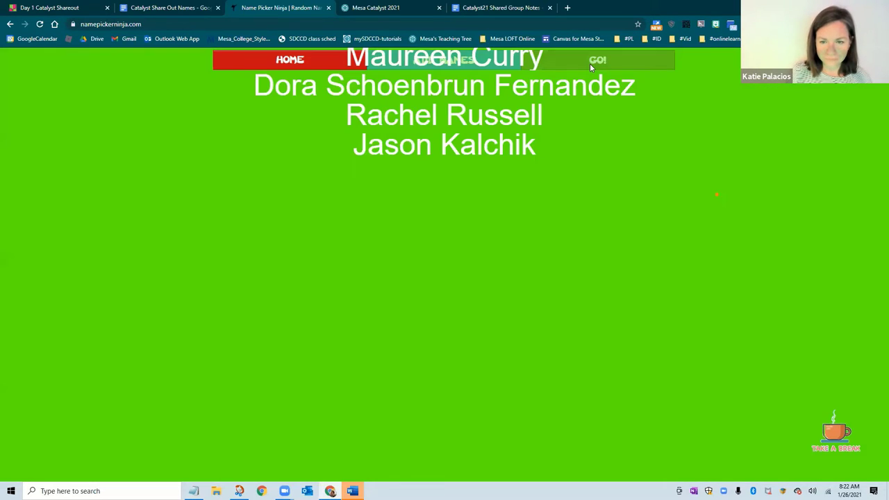
left_click(597, 60)
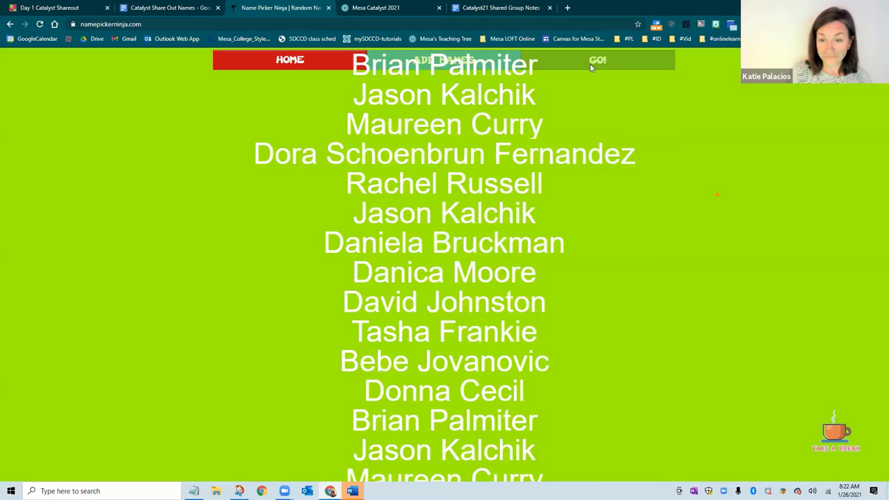
left_click(597, 60)
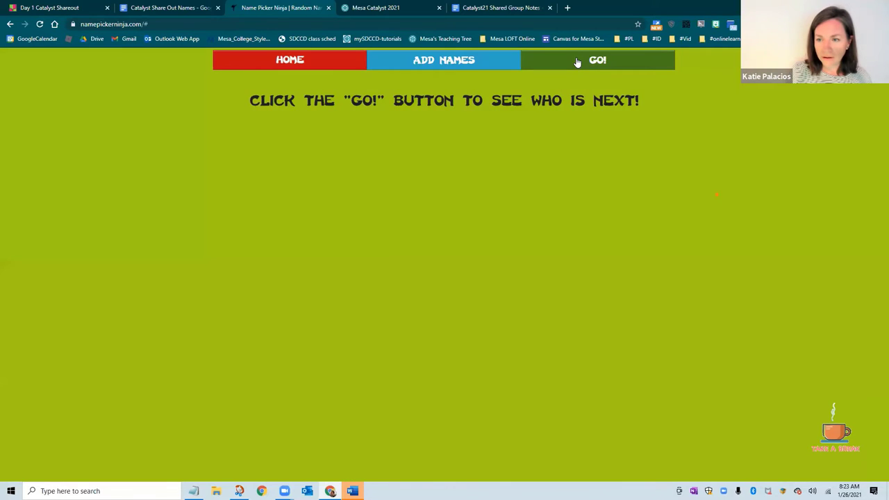
Step: Draw another random Day 1 winner, then switch to the Mesa Catalyst 2021 course
left_click(597, 60)
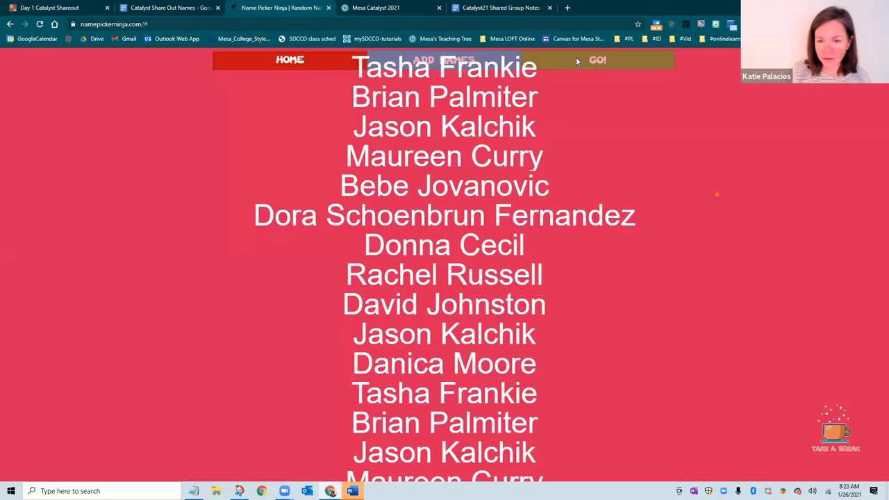
left_click(597, 60)
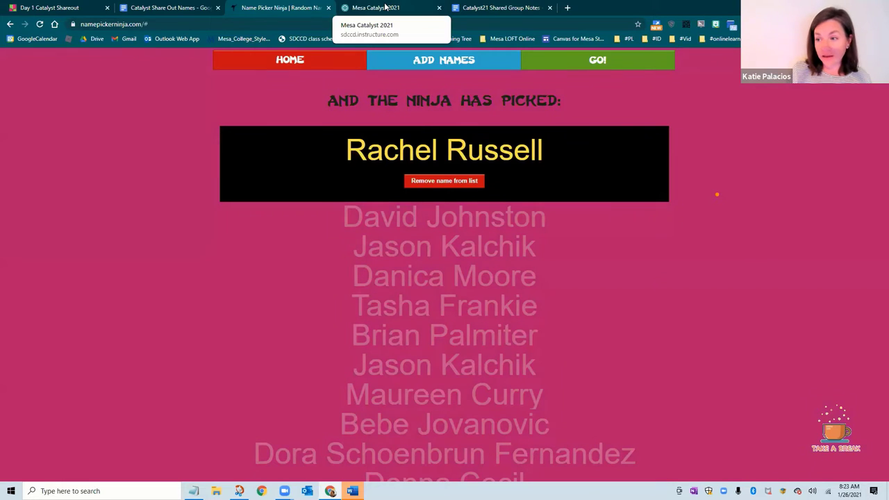
left_click(389, 8)
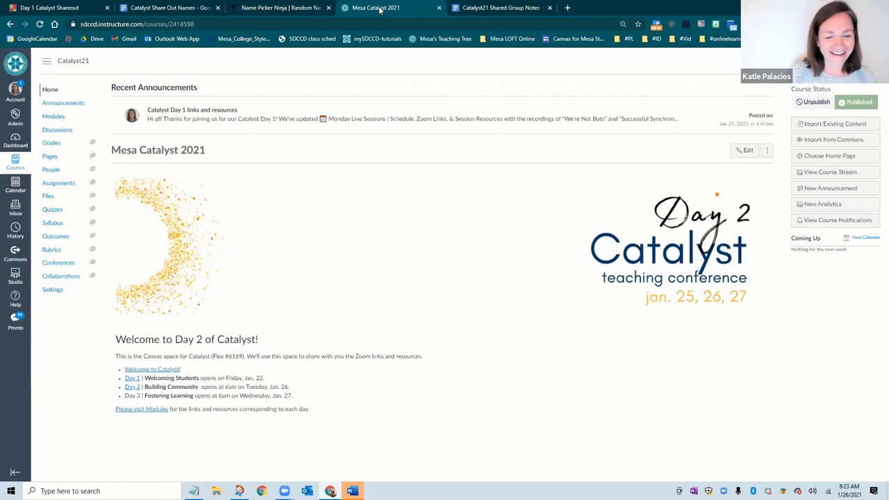
mouse_move(463, 352)
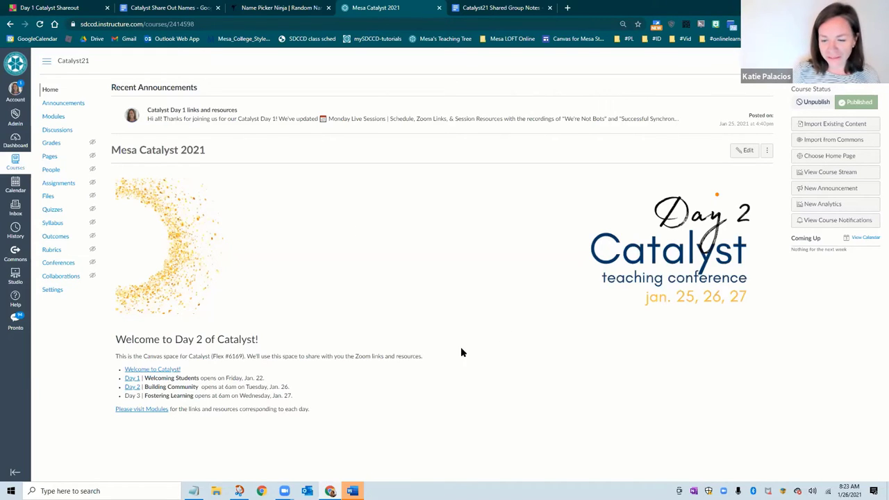
mouse_move(477, 351)
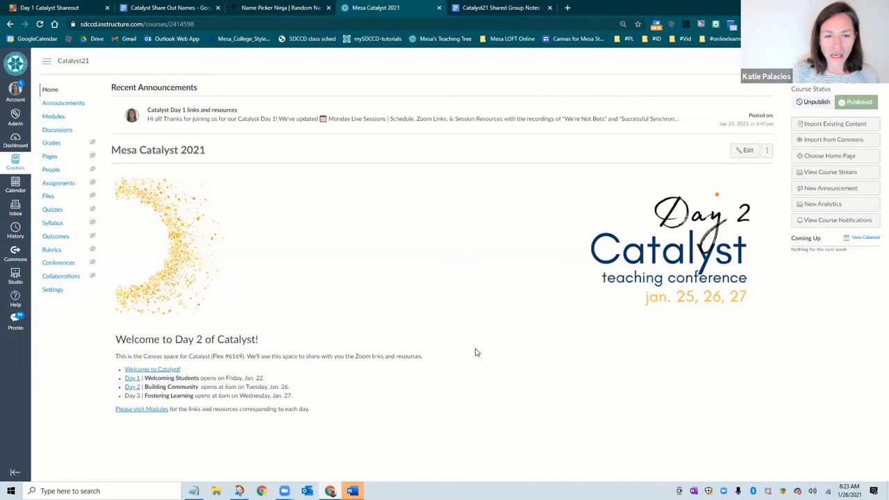
mouse_move(430, 305)
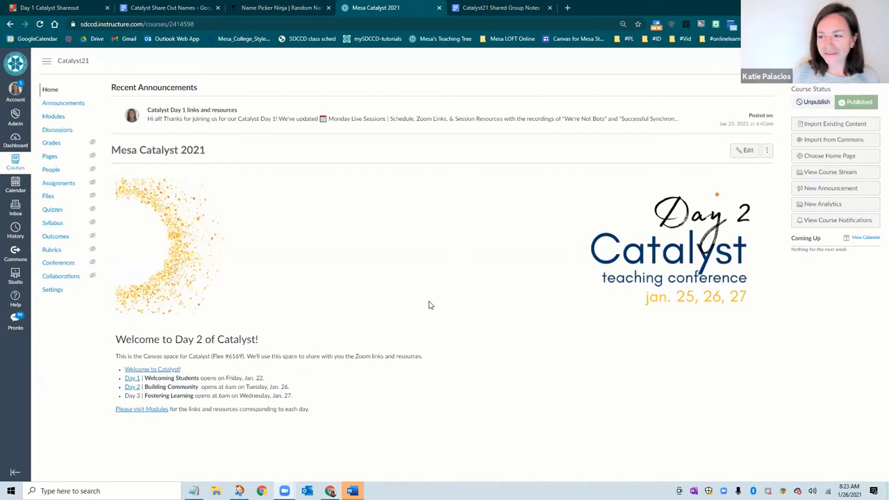
mouse_move(136, 390)
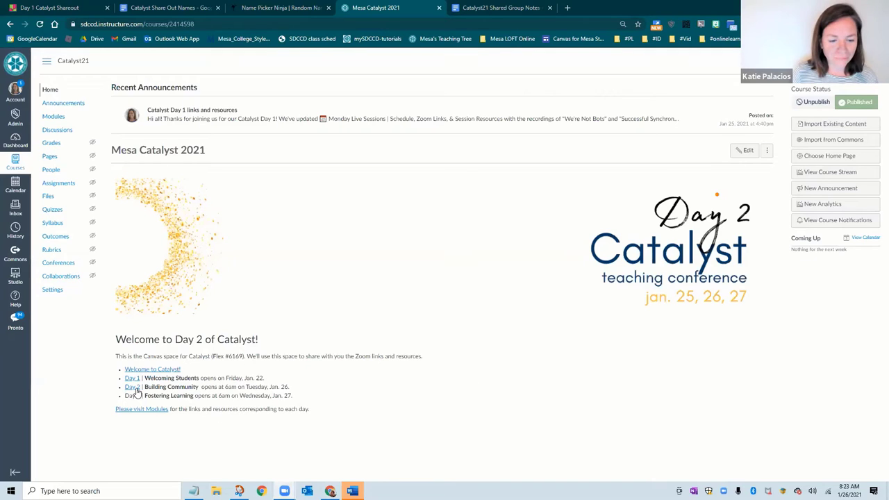
Step: Follow the home page's Day 2 link to the Tuesday Live Sessions page
left_click(133, 387)
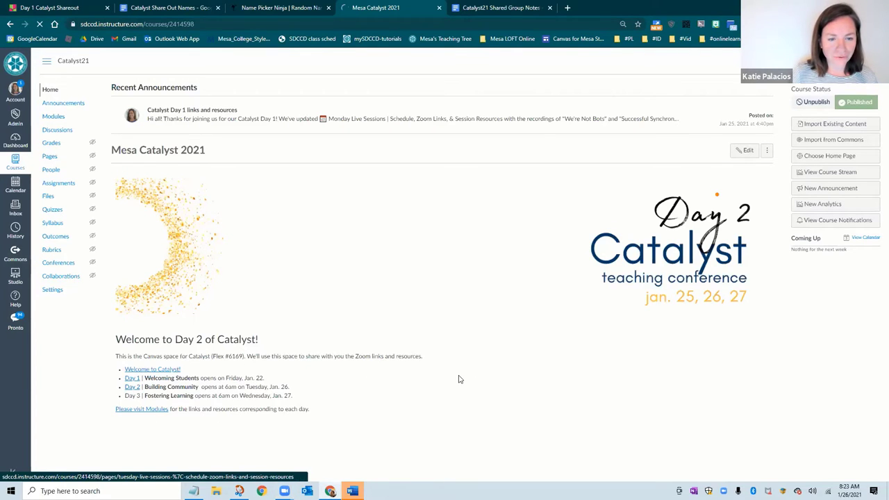
left_click(132, 386)
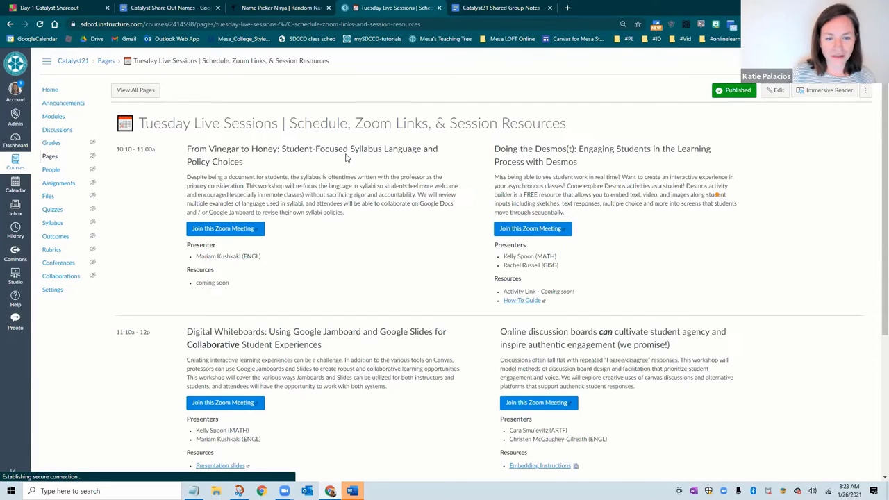
scroll("down", 3)
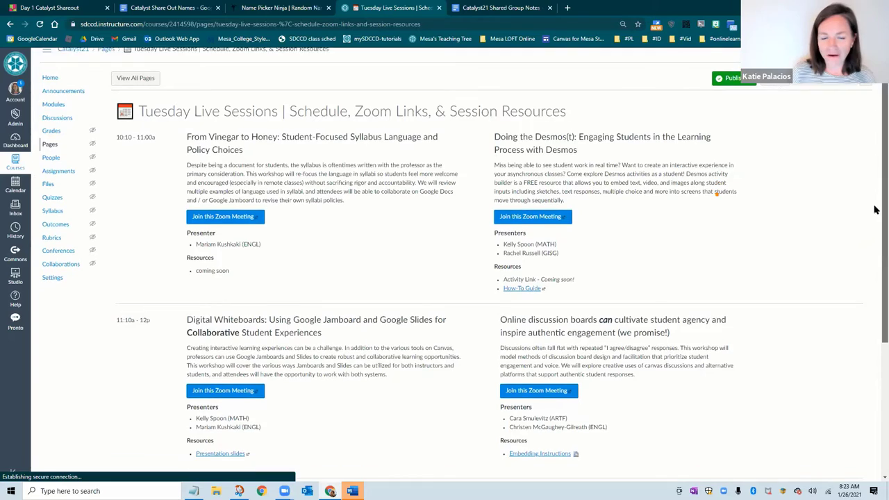
scroll("down", 3)
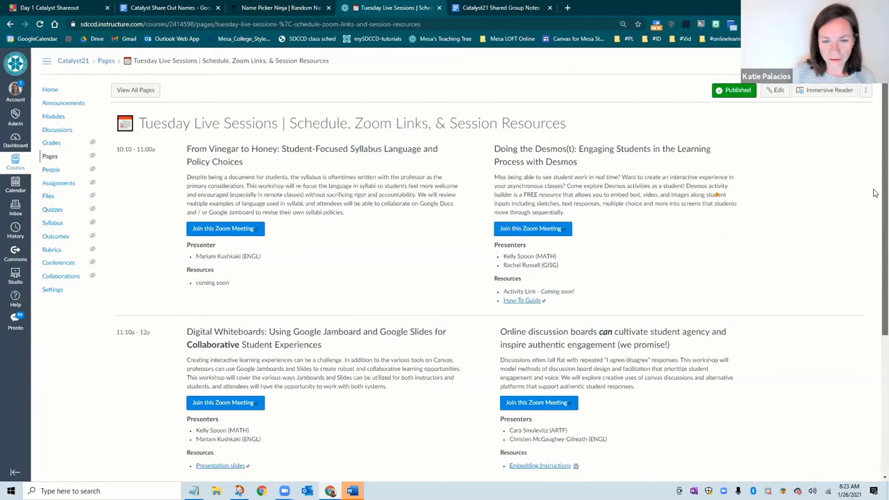
mouse_move(517, 255)
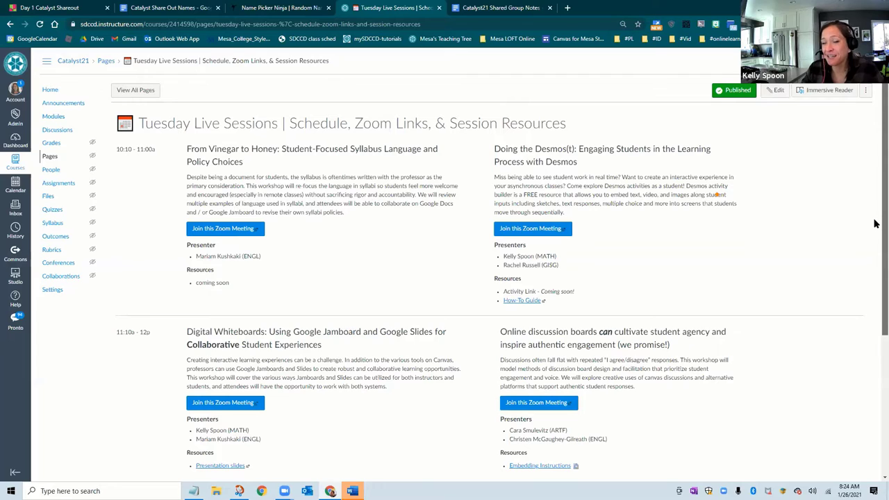
scroll("down", 3)
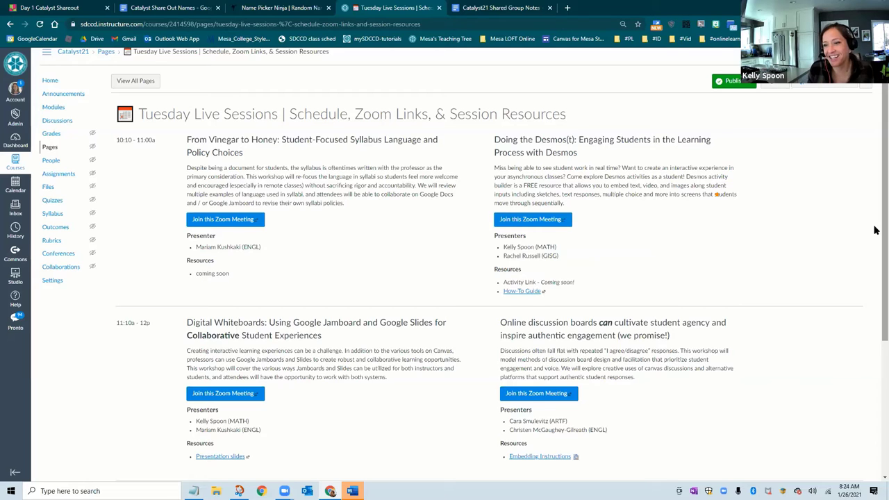
scroll("down", 3)
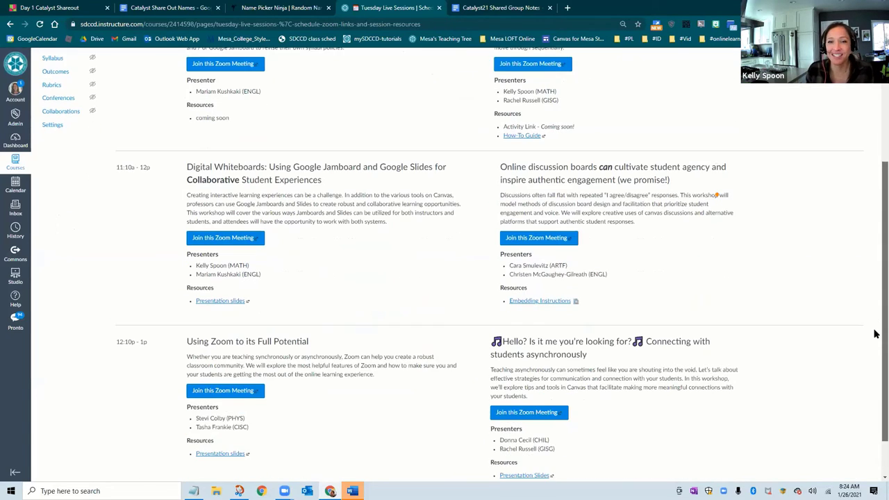
scroll("down", 3)
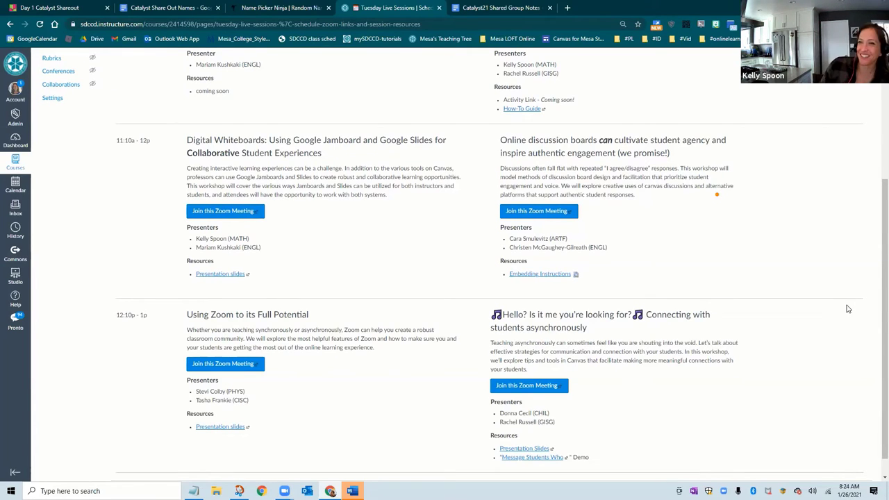
mouse_move(791, 327)
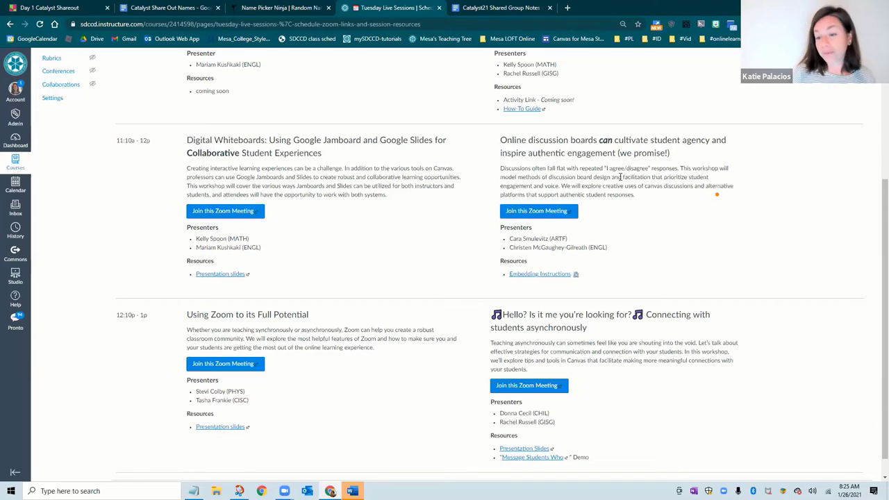
mouse_move(672, 214)
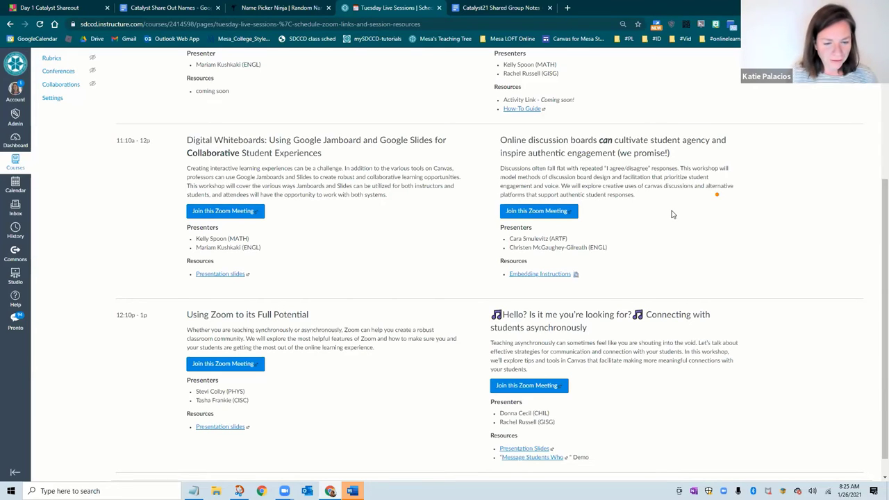
mouse_move(376, 362)
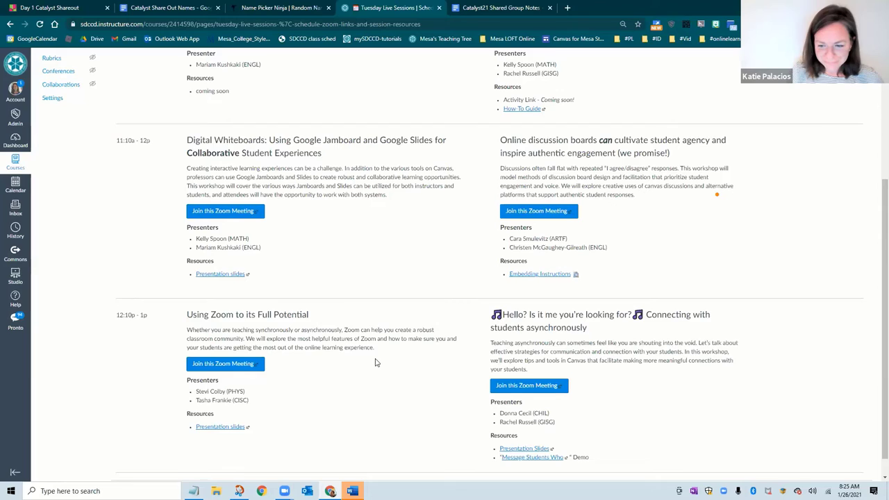
scroll("down", 3)
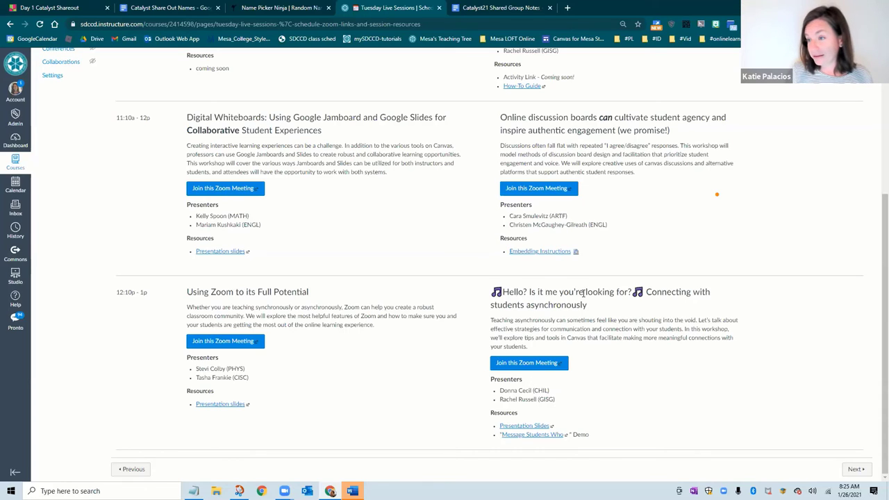
mouse_move(601, 301)
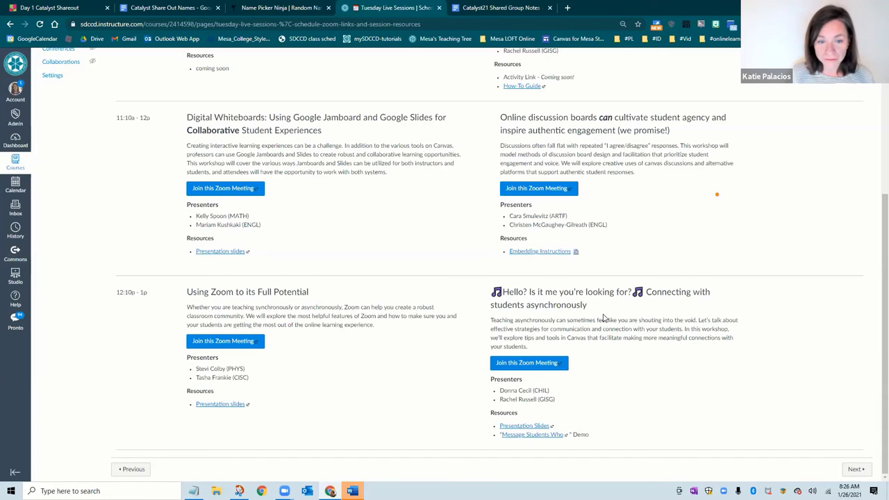
mouse_move(578, 331)
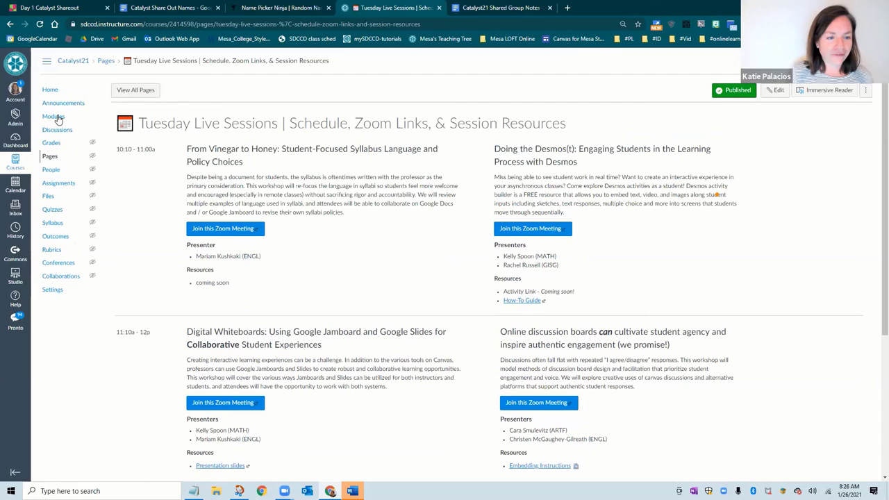
Step: Browse the course Modules down to the Tuesday module, then return to Home
left_click(54, 116)
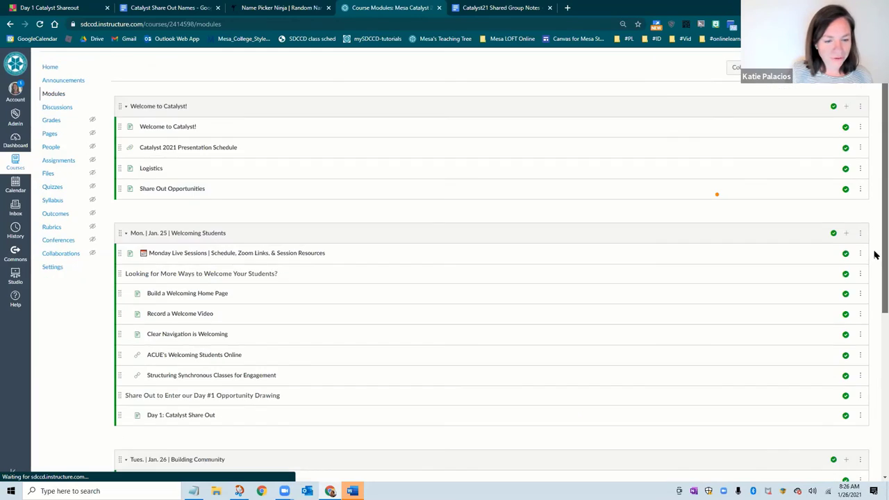
scroll("down", 3)
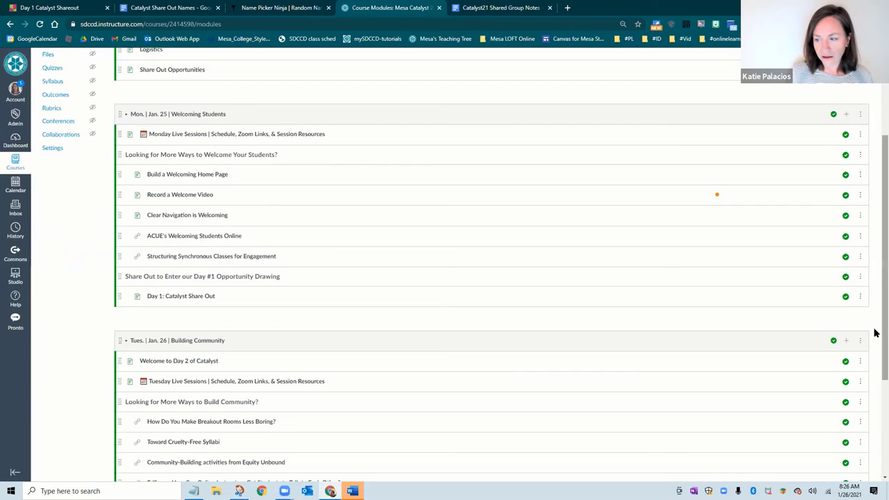
scroll("down", 3)
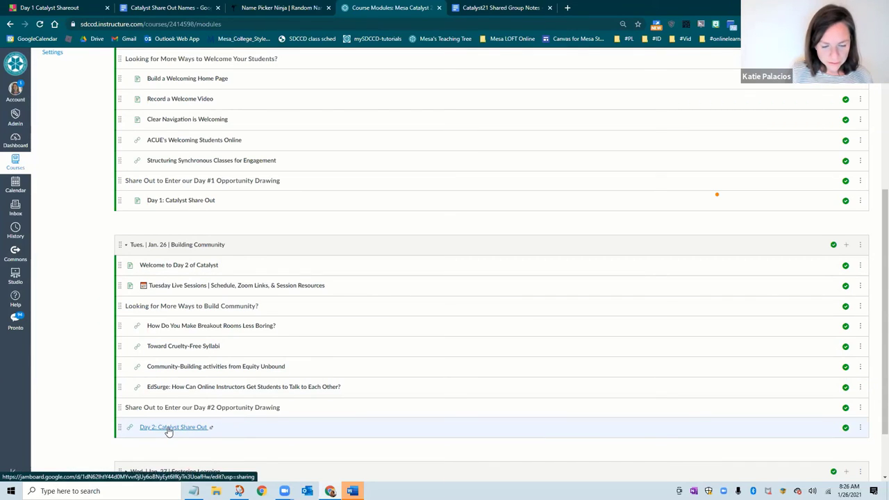
mouse_move(169, 430)
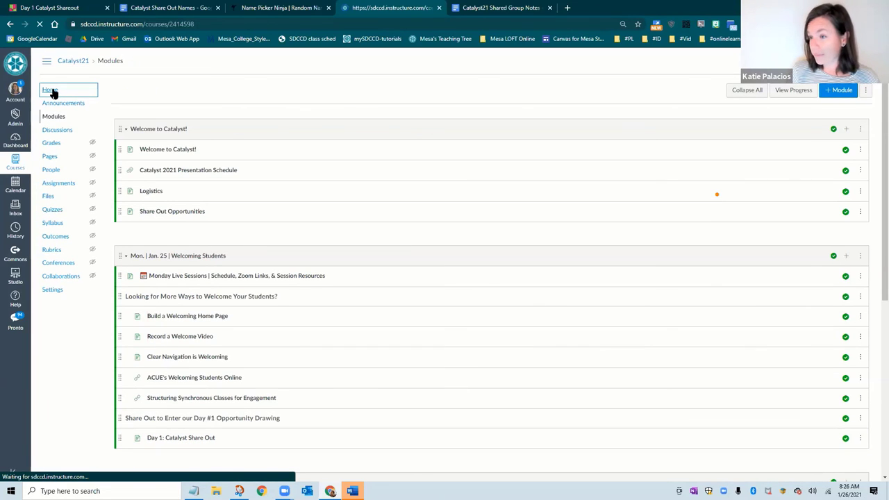
left_click(49, 90)
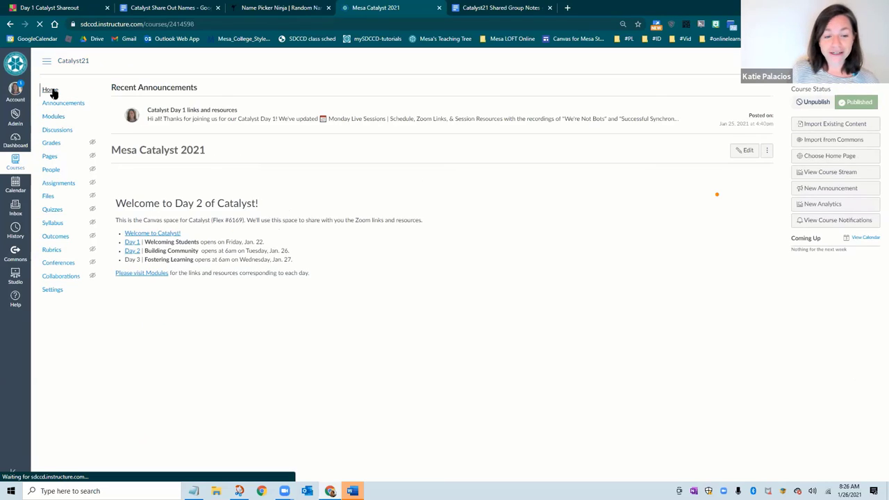